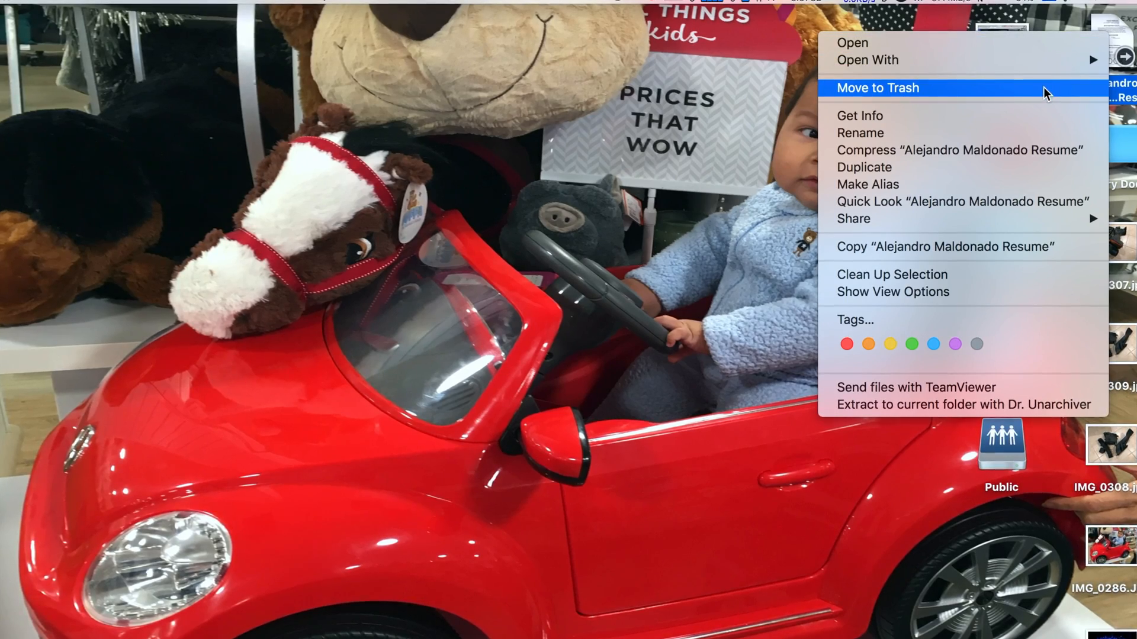
Send the resume file on the desktop to the Trash, hitting error 43.
click(877, 88)
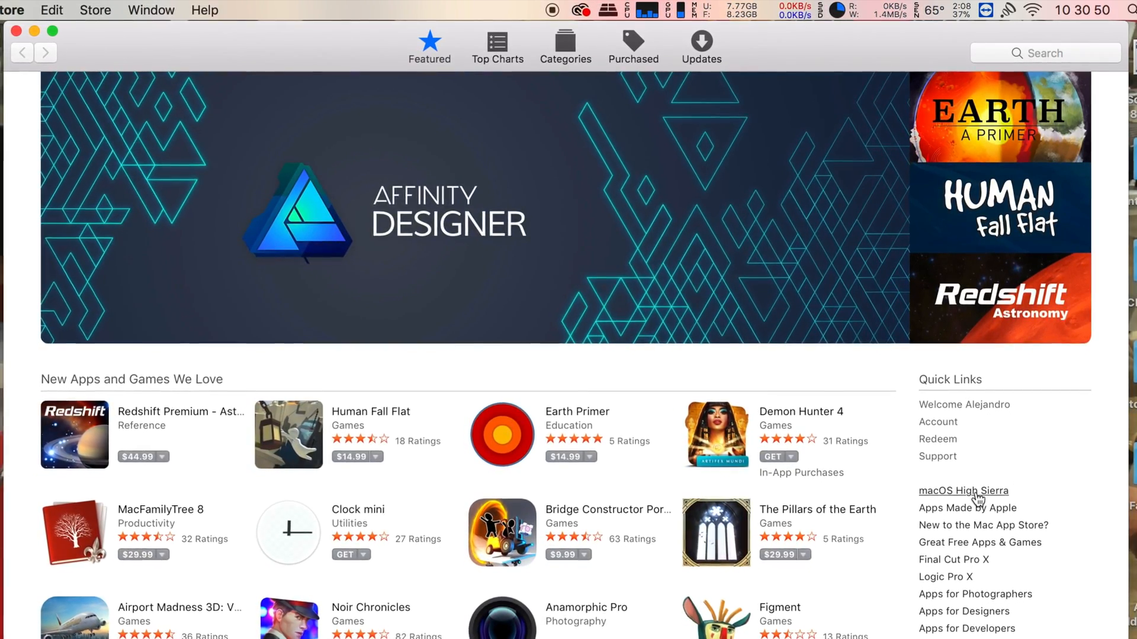
Go to the macOS High Sierra page via Quick Links on the Featured page.
click(961, 490)
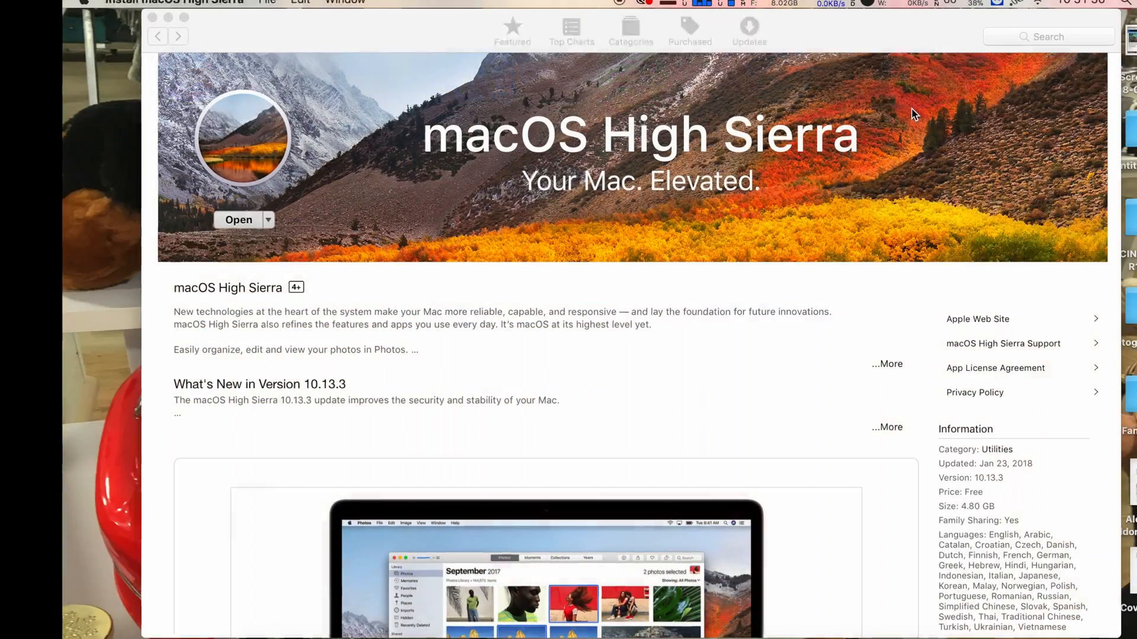
Launch the macOS High Sierra installer, dismiss it once, and relaunch to its welcome screen.
click(238, 221)
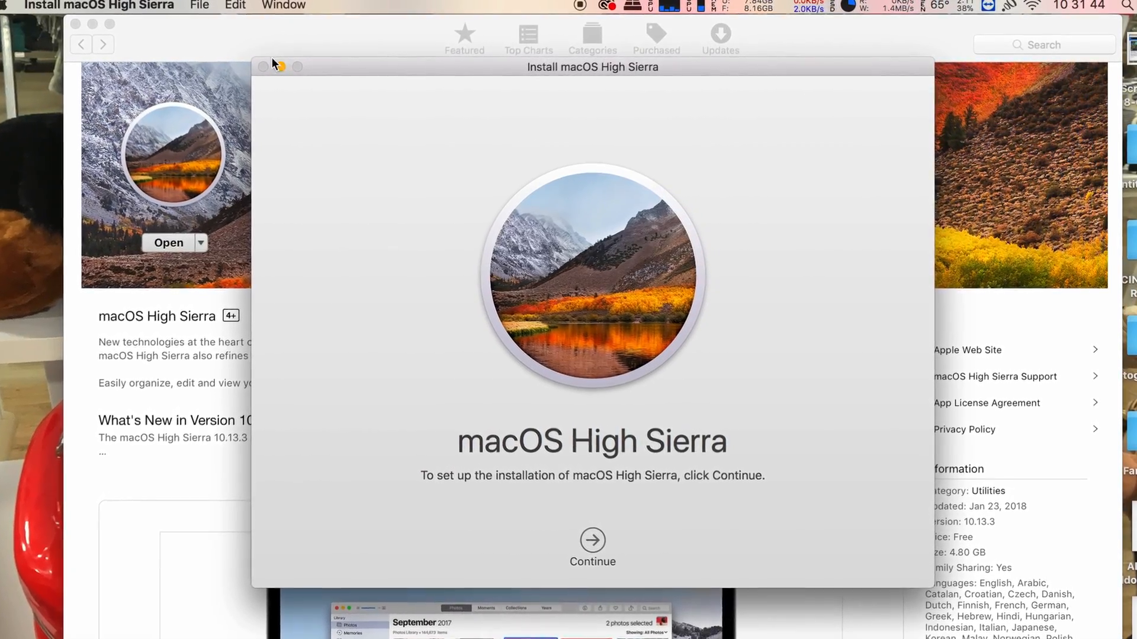
click(80, 6)
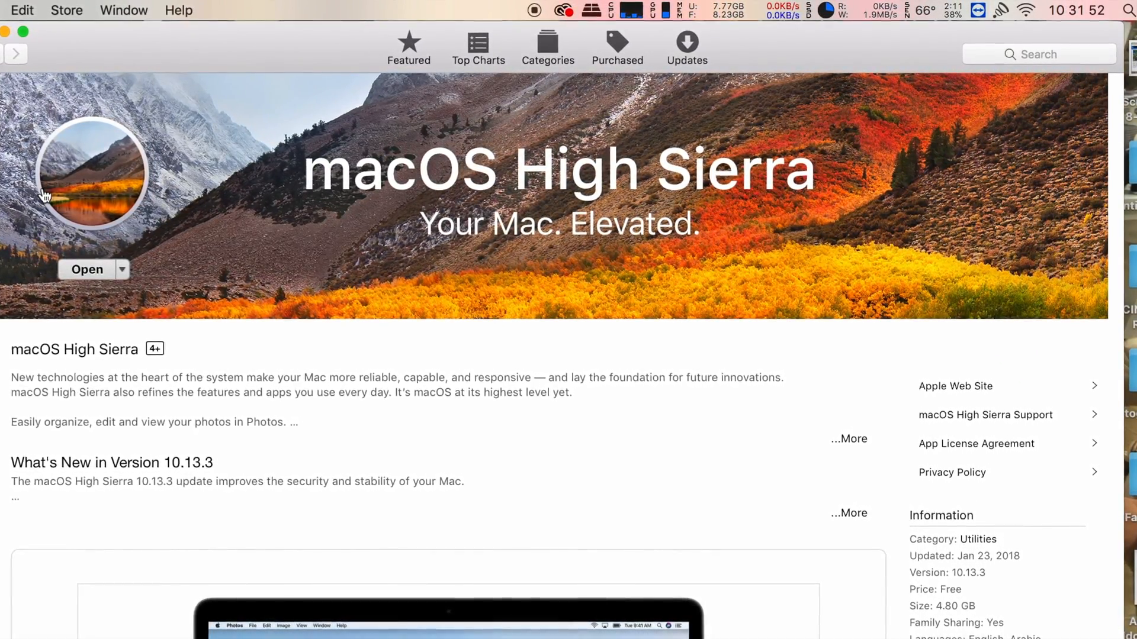
click(86, 269)
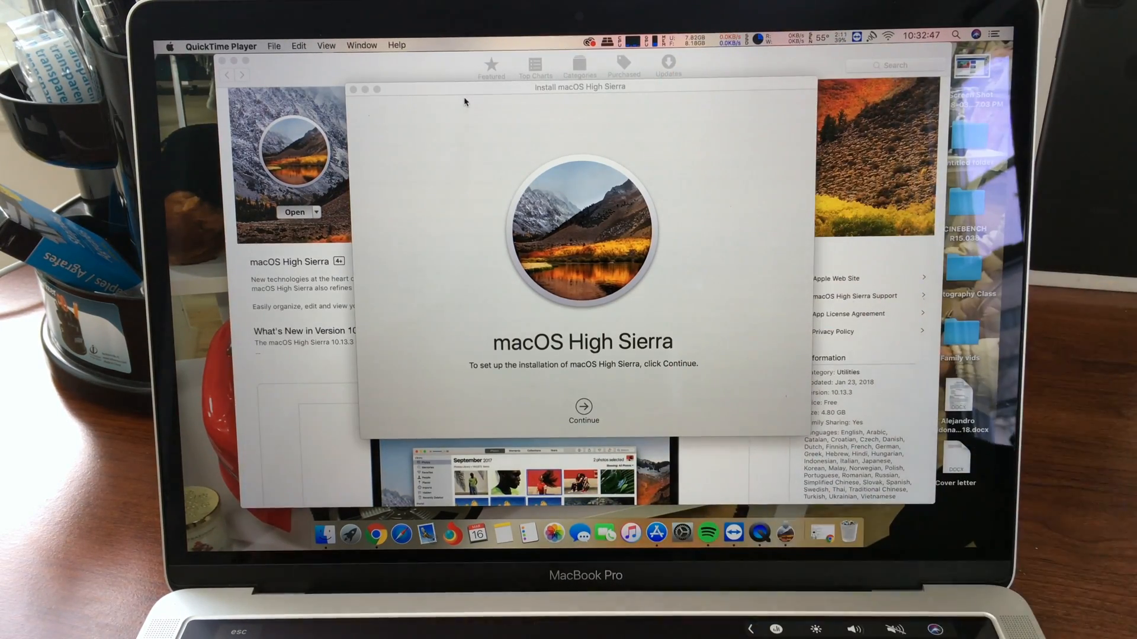
Continue past the installer welcome screen and agree to the software license.
click(582, 407)
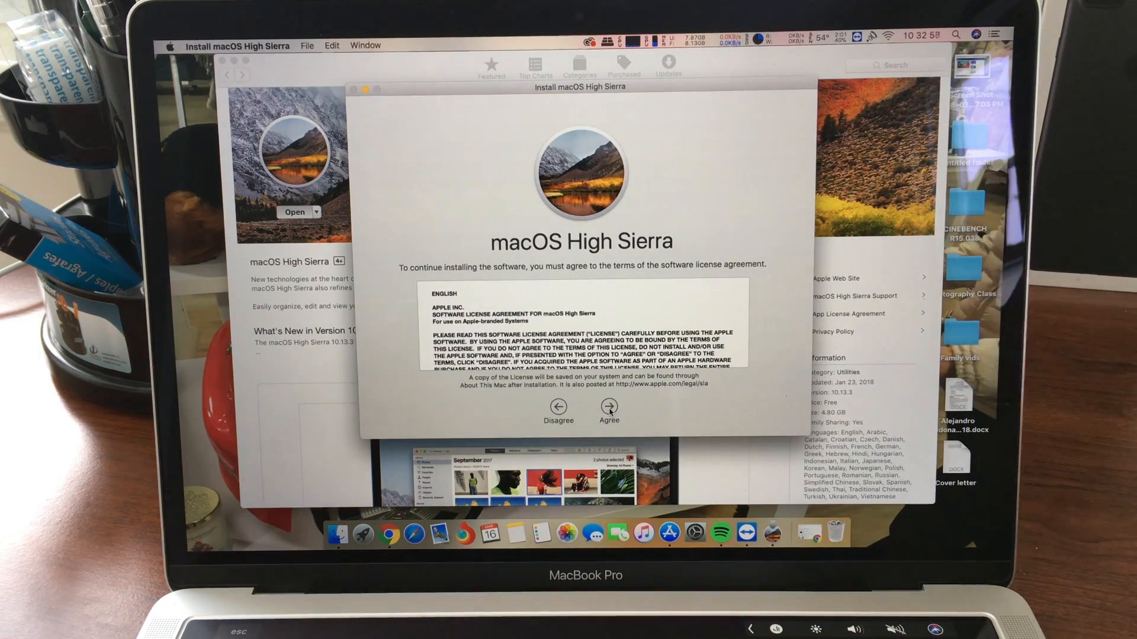
click(367, 534)
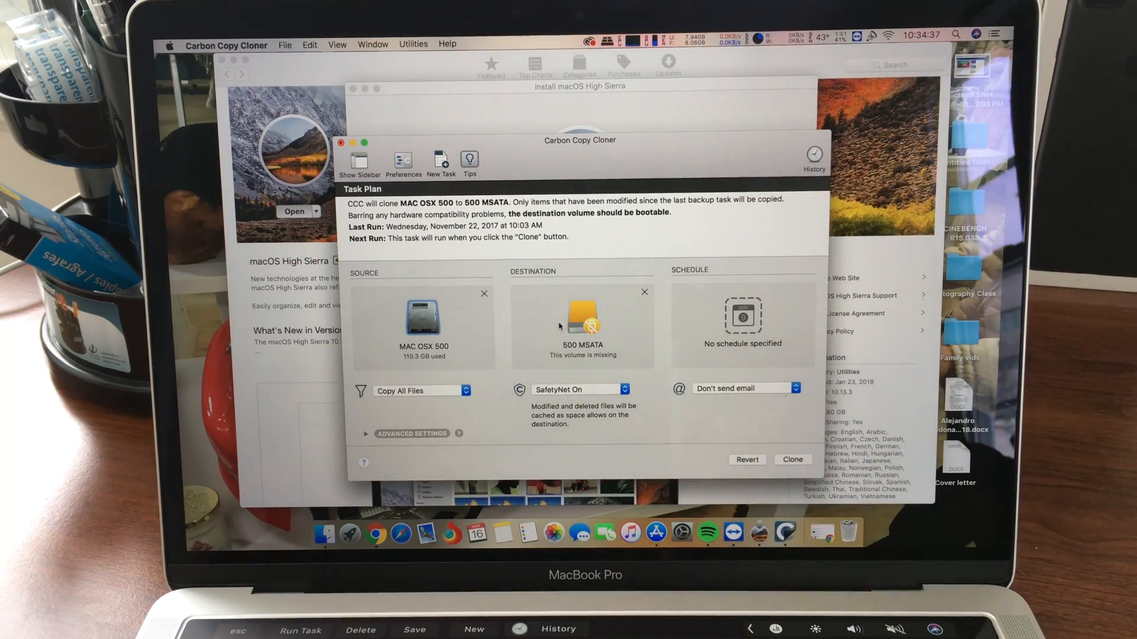
Review the MAC OSX 500 to 500 MSATA task plan and keep it set to Copy All Files.
click(580, 325)
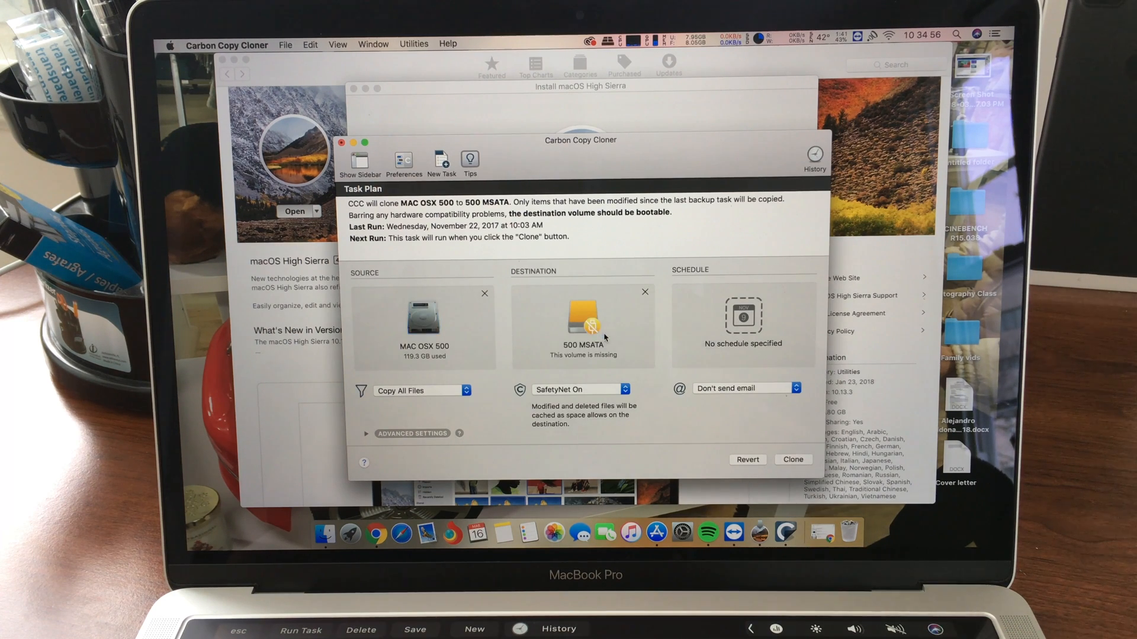
click(581, 327)
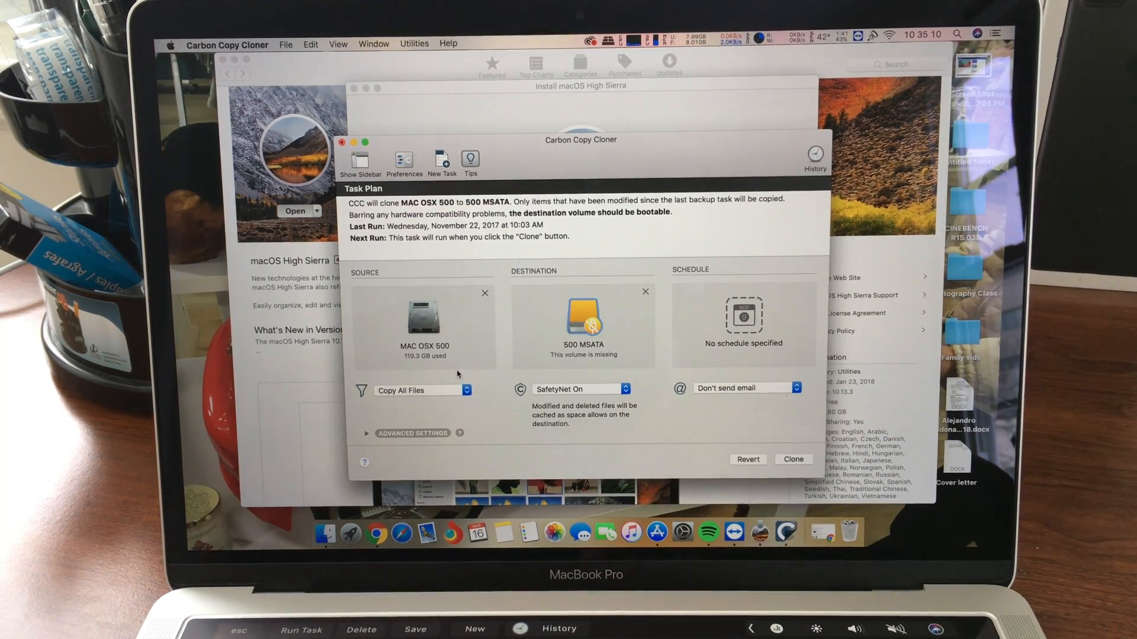
click(421, 390)
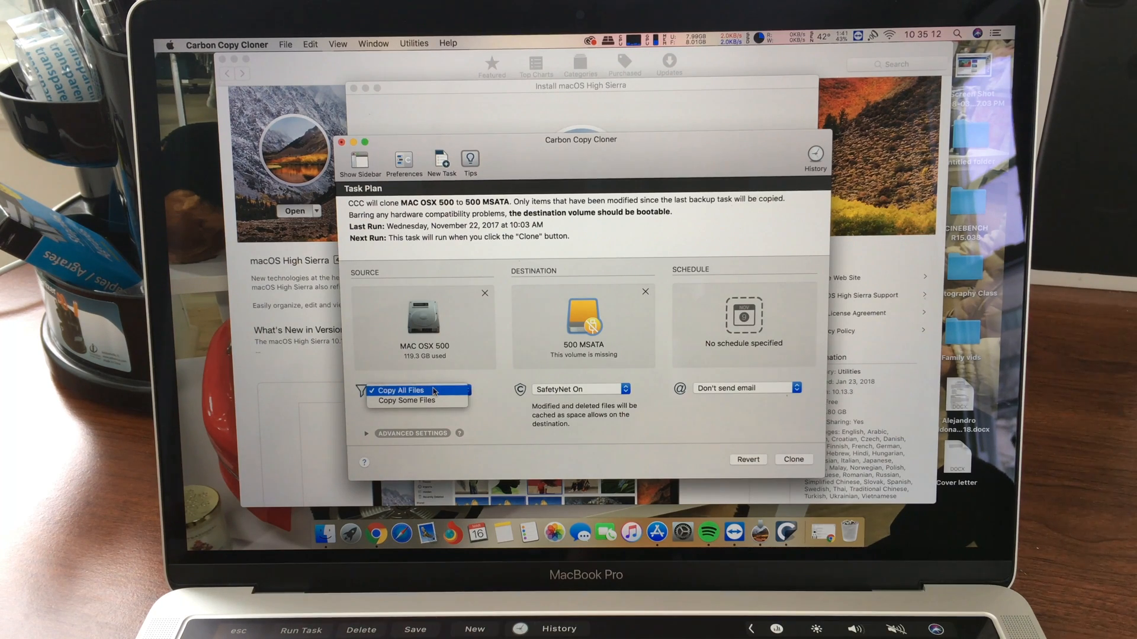
mouse_move(416, 400)
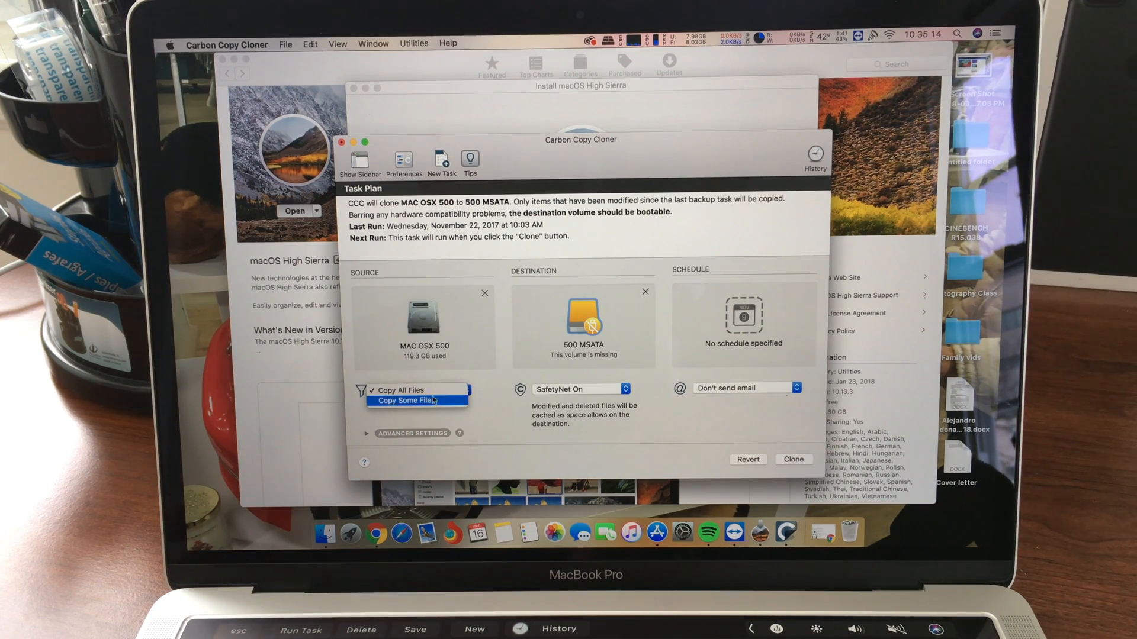
click(398, 391)
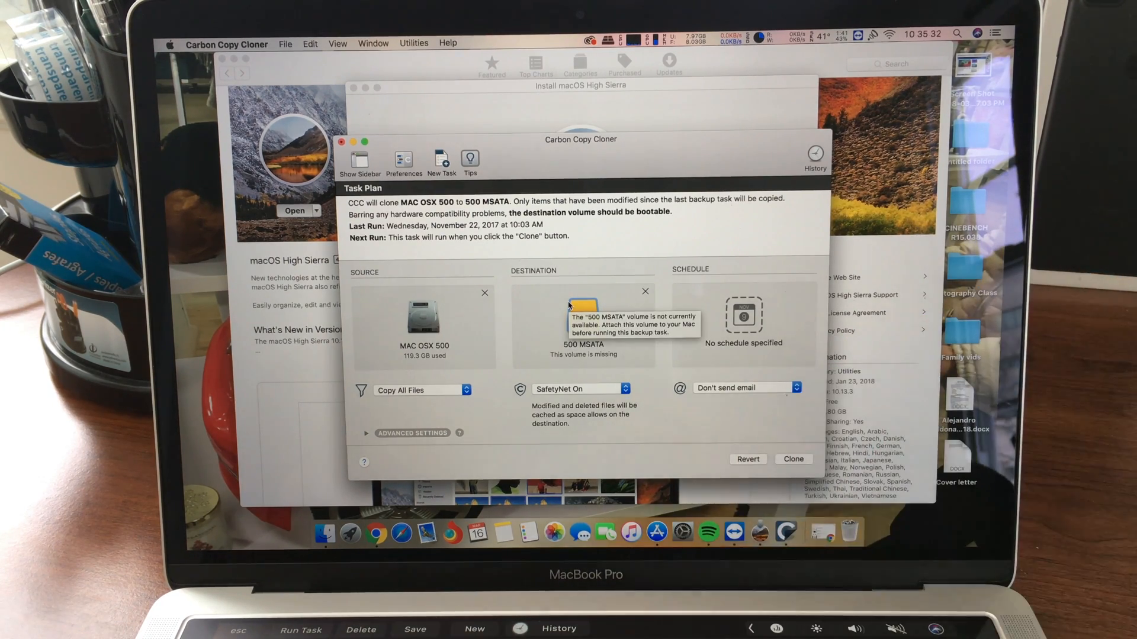
mouse_move(512, 297)
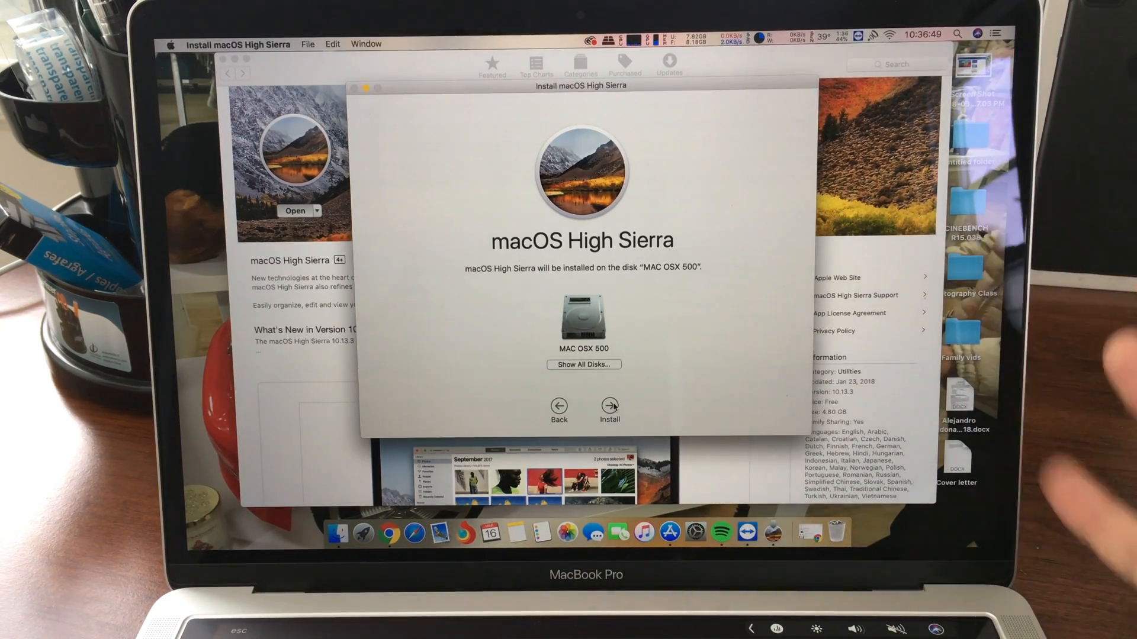
Begin installing High Sierra onto the MAC OSX 500 disk.
click(609, 406)
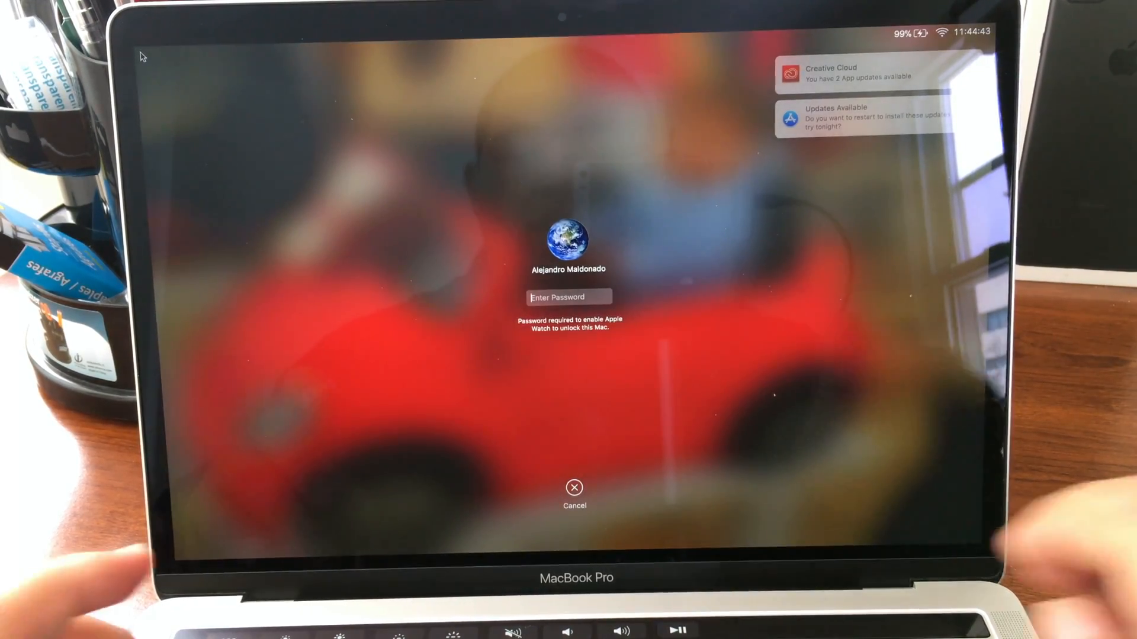
Log in with the password, continue past Analytics, and bring up the resume file's actions.
text(password)
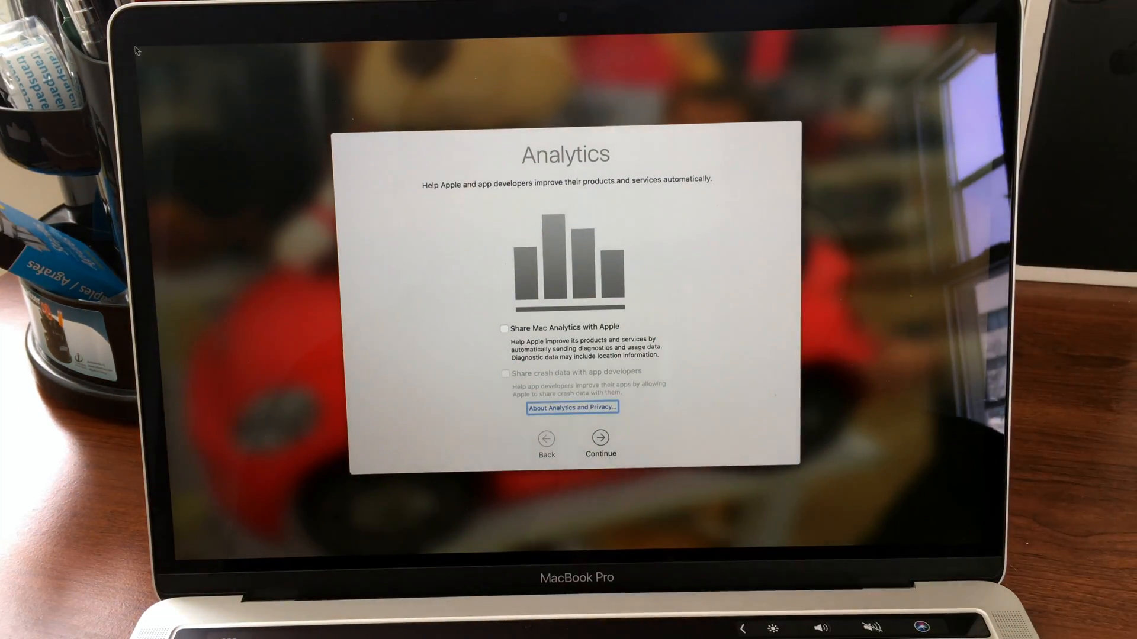
click(600, 441)
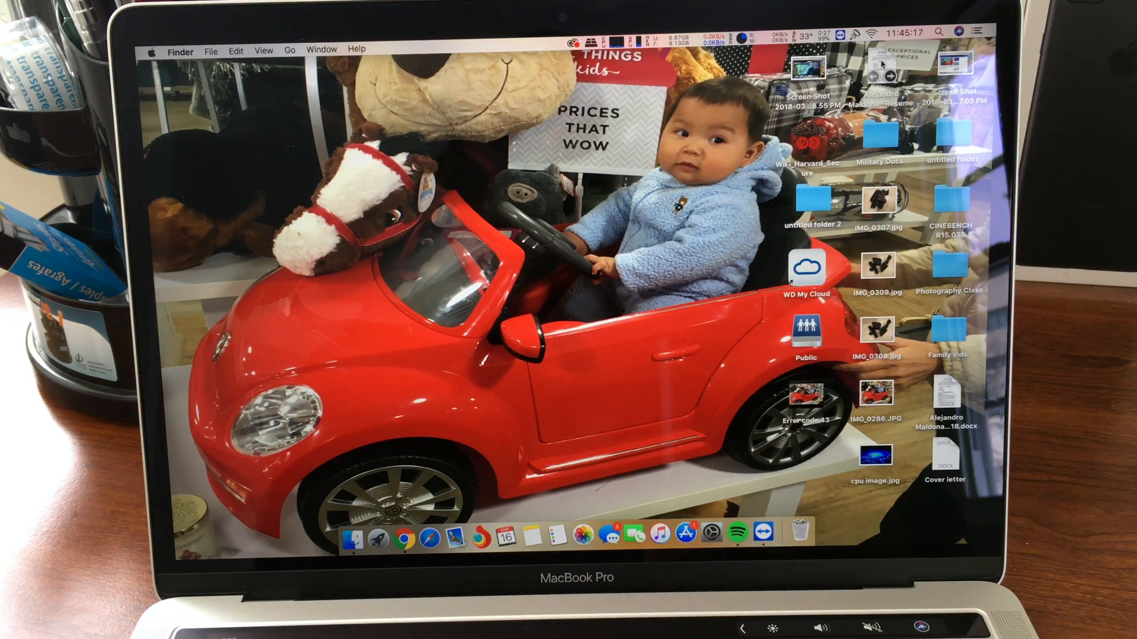
right_click(896, 95)
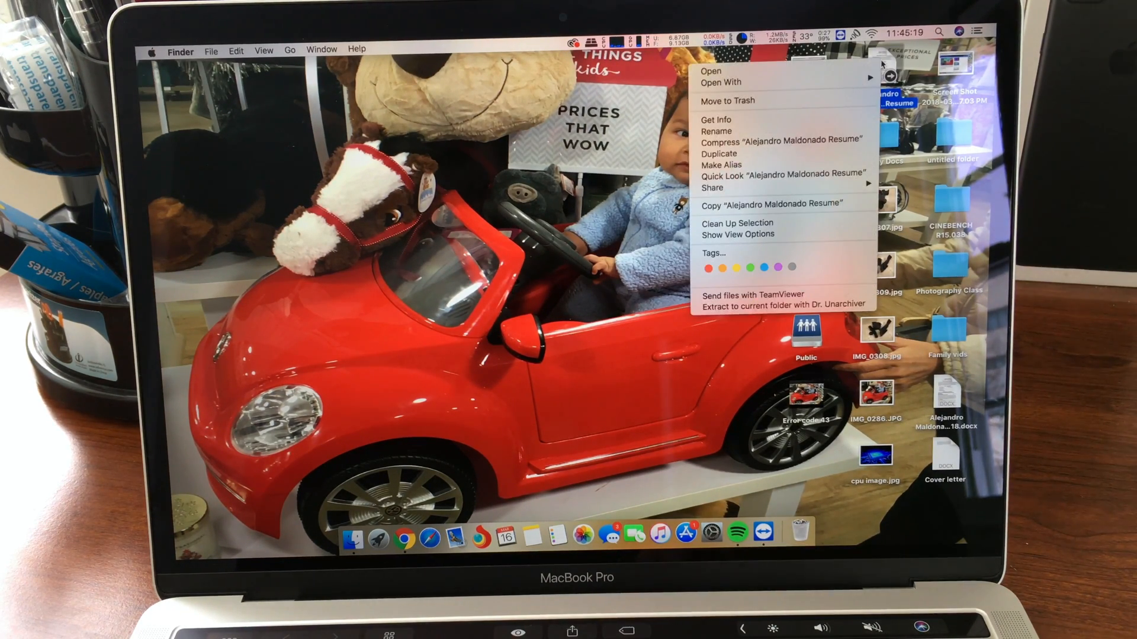